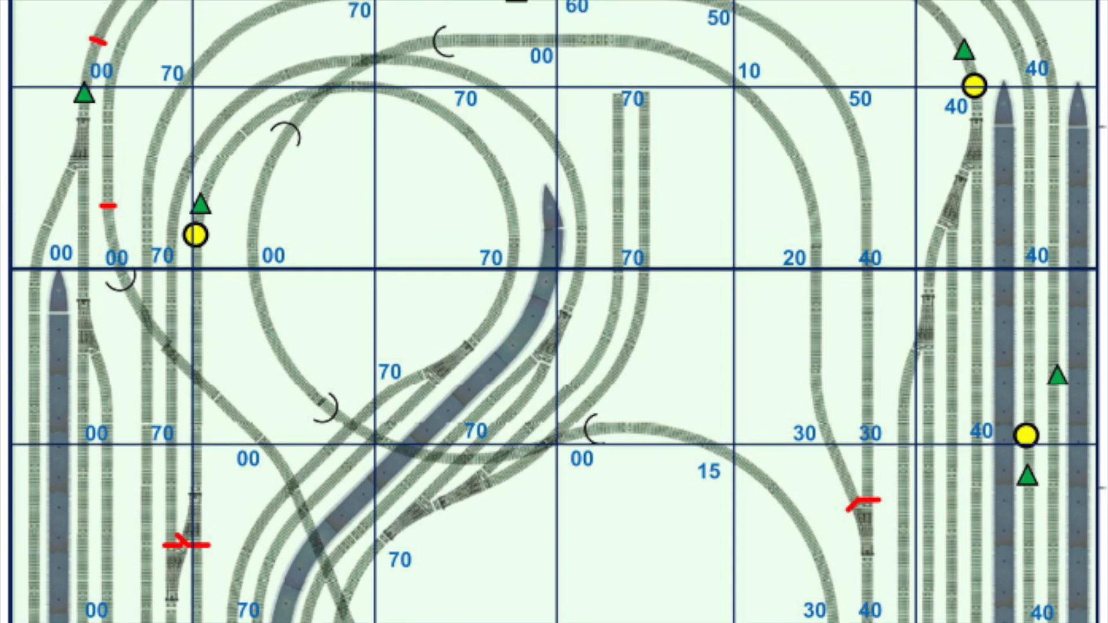
pyautogui.scroll(-3)
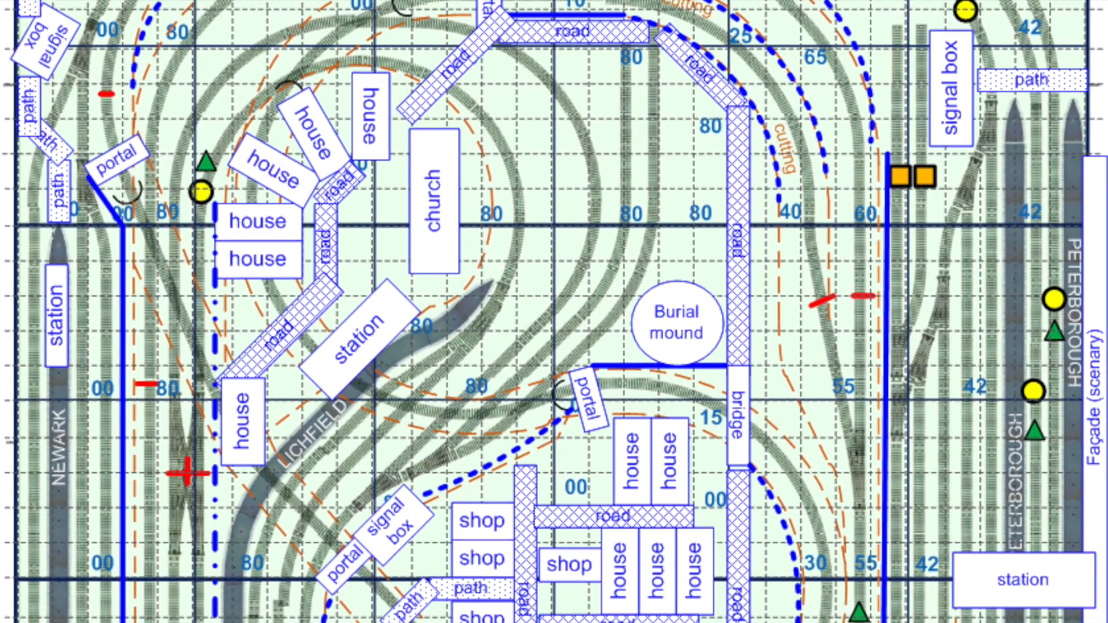
pyautogui.scroll(-3)
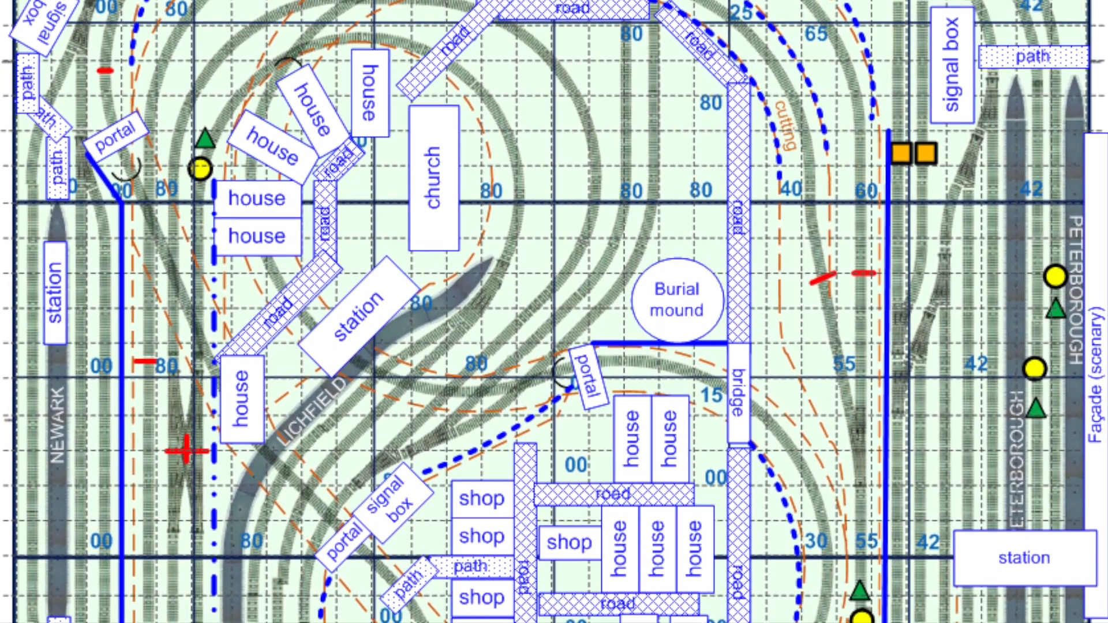
pyautogui.scroll(-3)
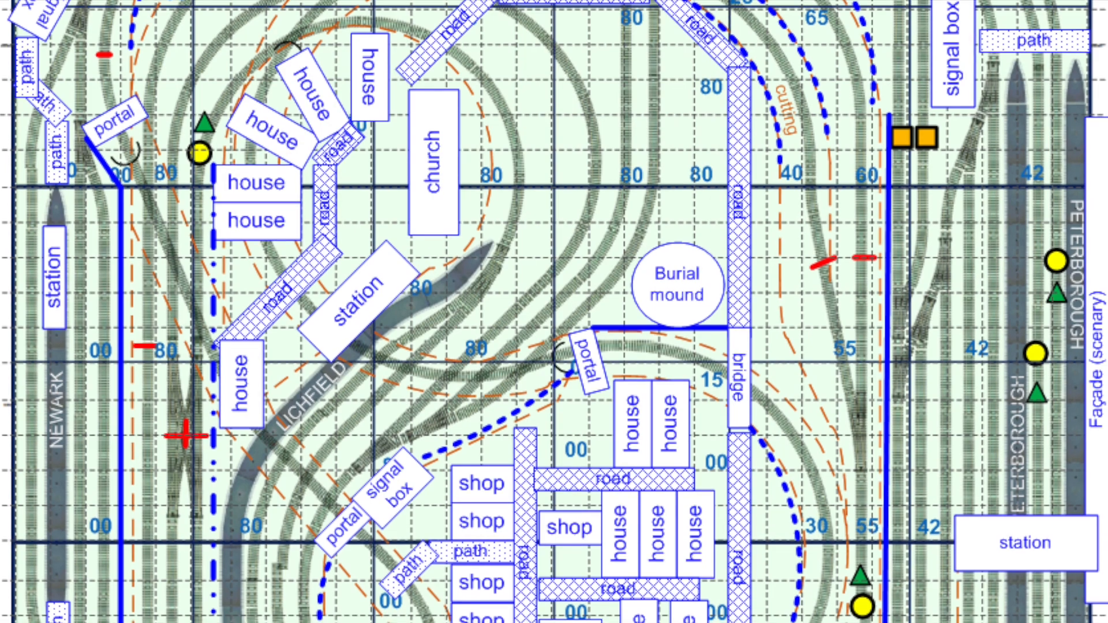
pyautogui.scroll(-3)
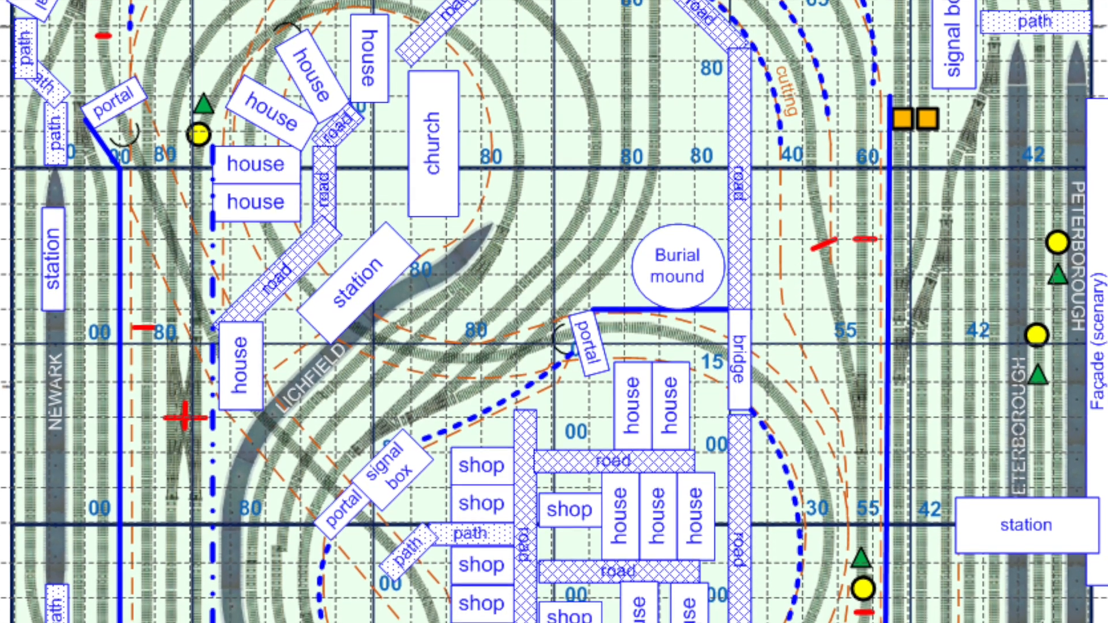
pyautogui.scroll(-3)
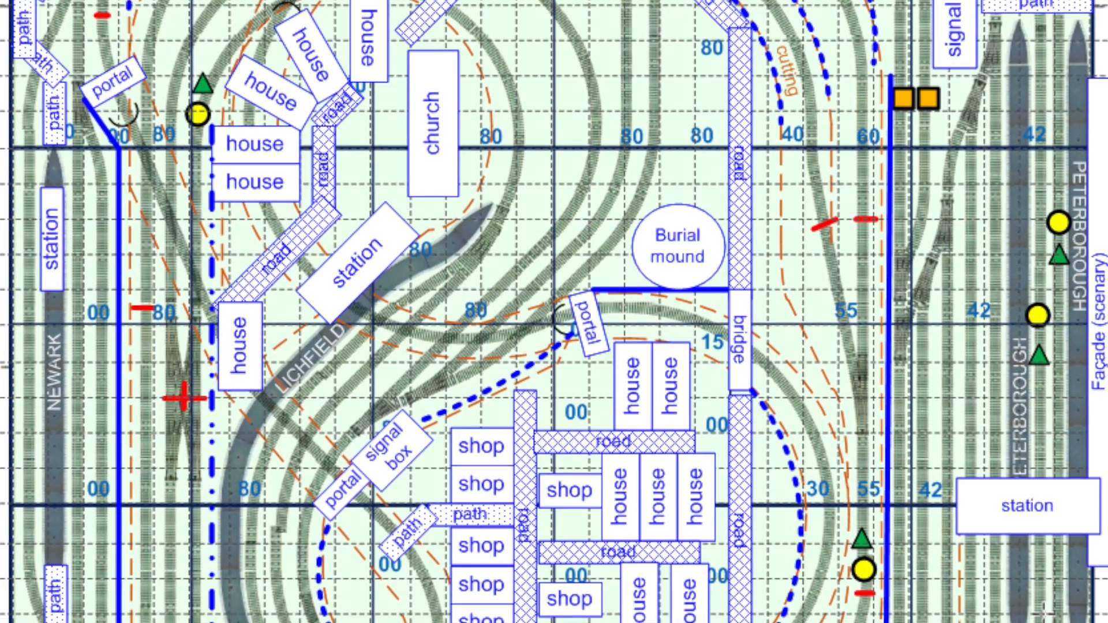
pyautogui.scroll(-3)
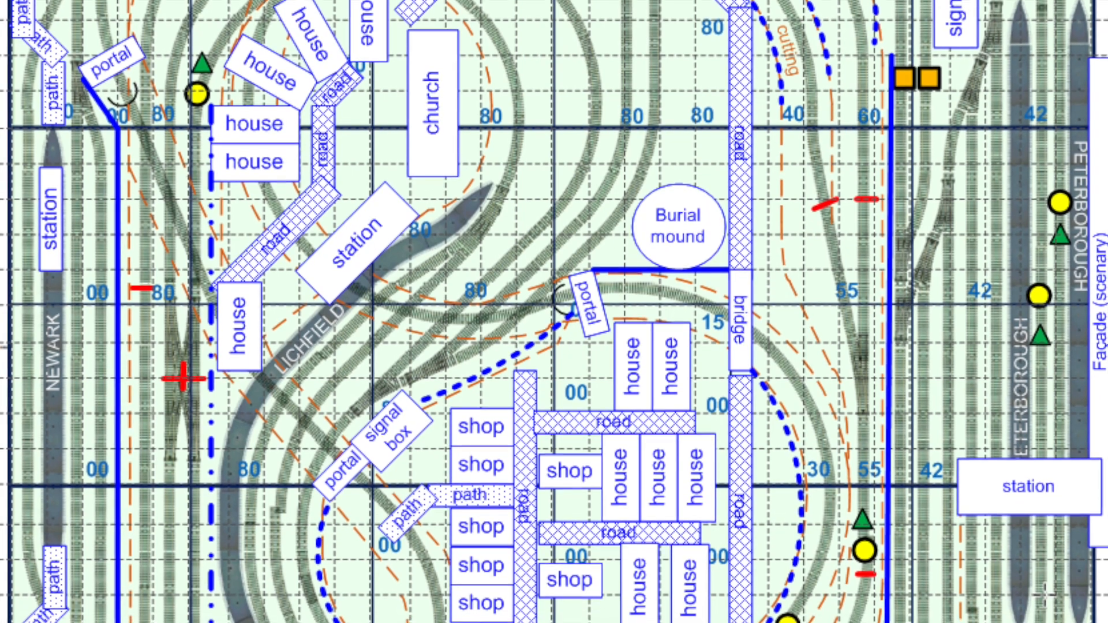
pyautogui.scroll(-3)
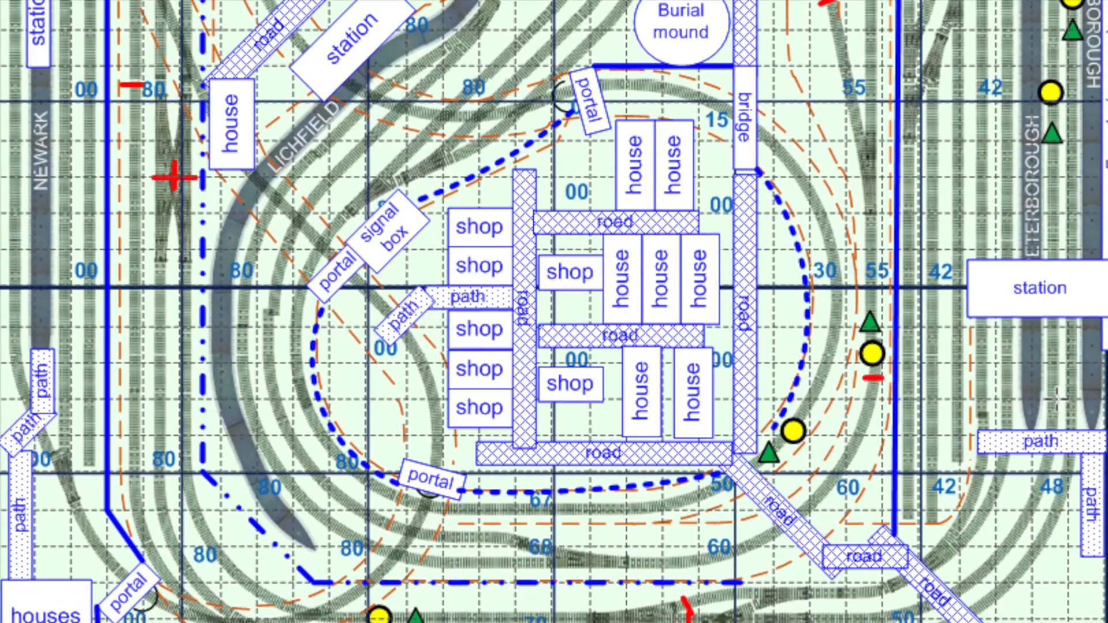
pyautogui.scroll(-3)
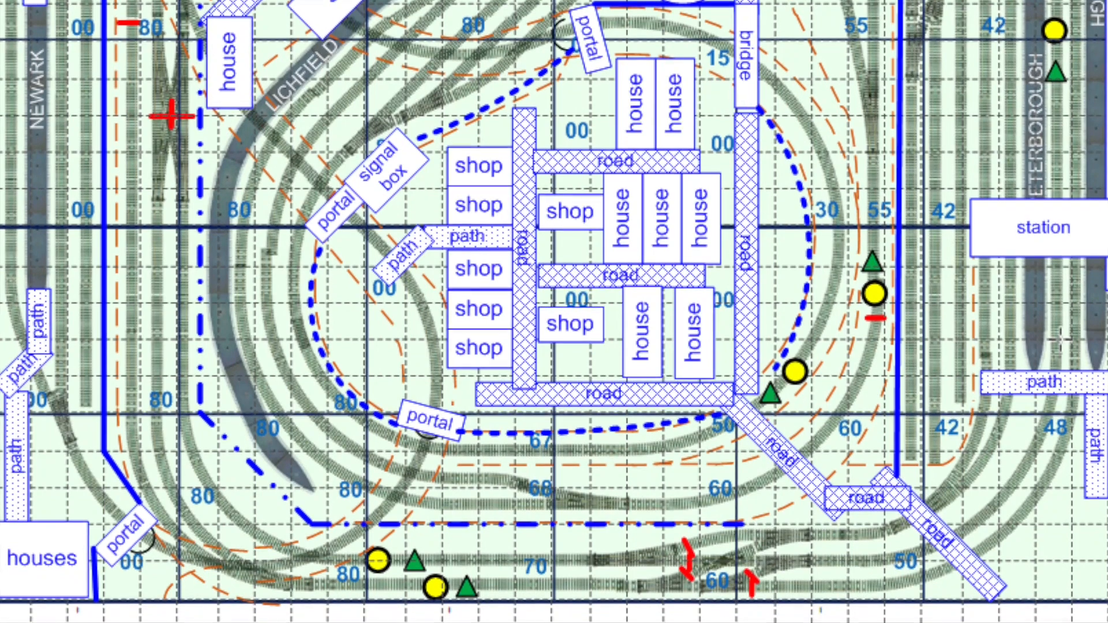
pyautogui.scroll(-3)
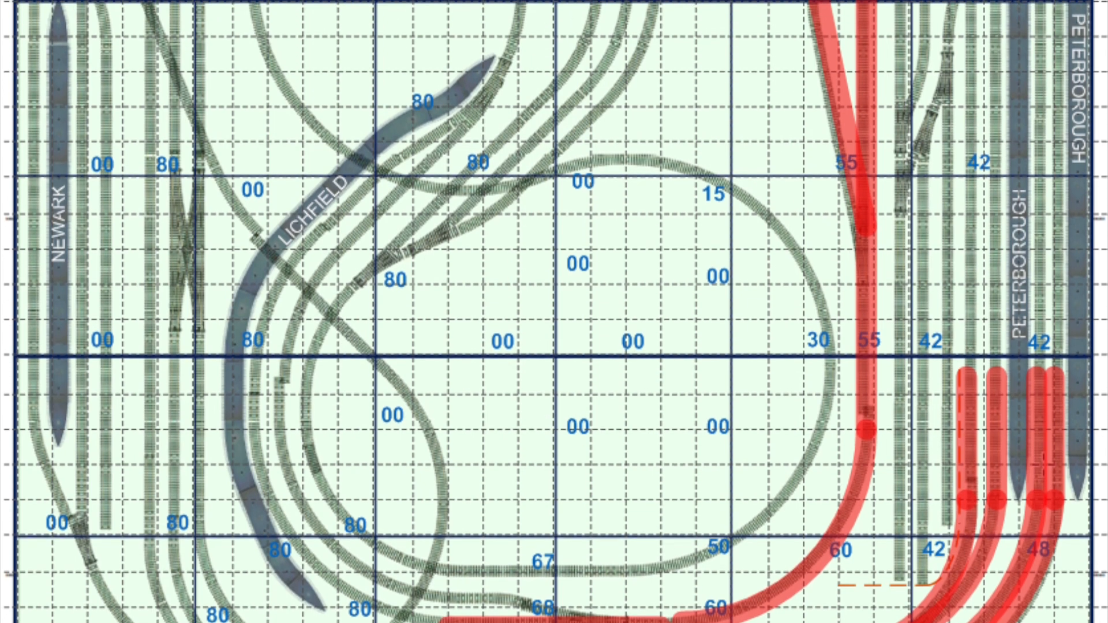
pyautogui.scroll(-3)
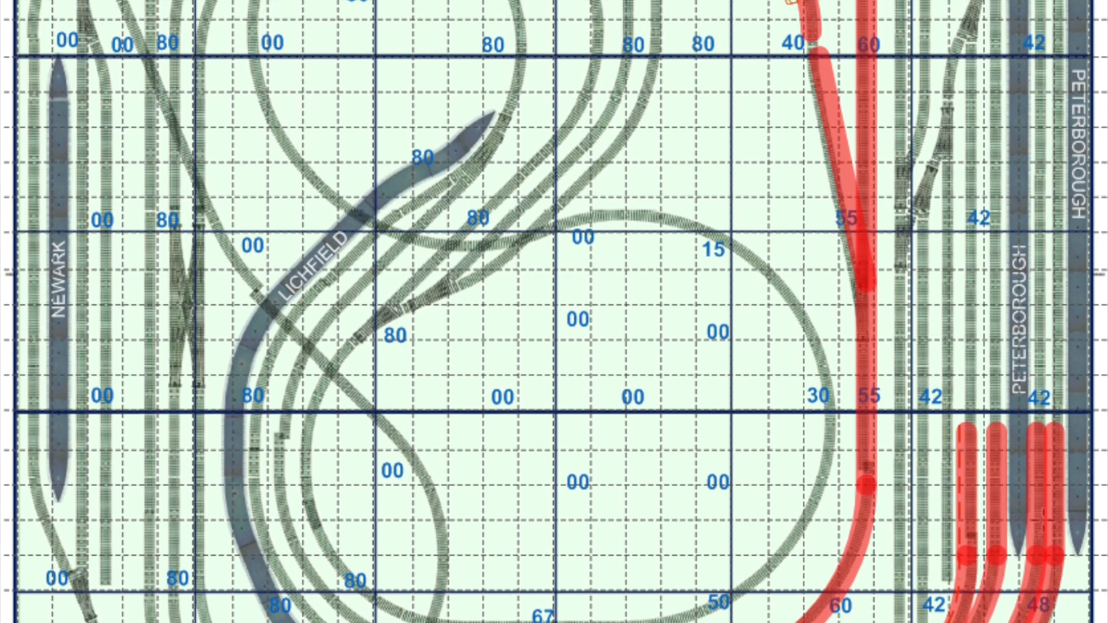
pyautogui.scroll(-3)
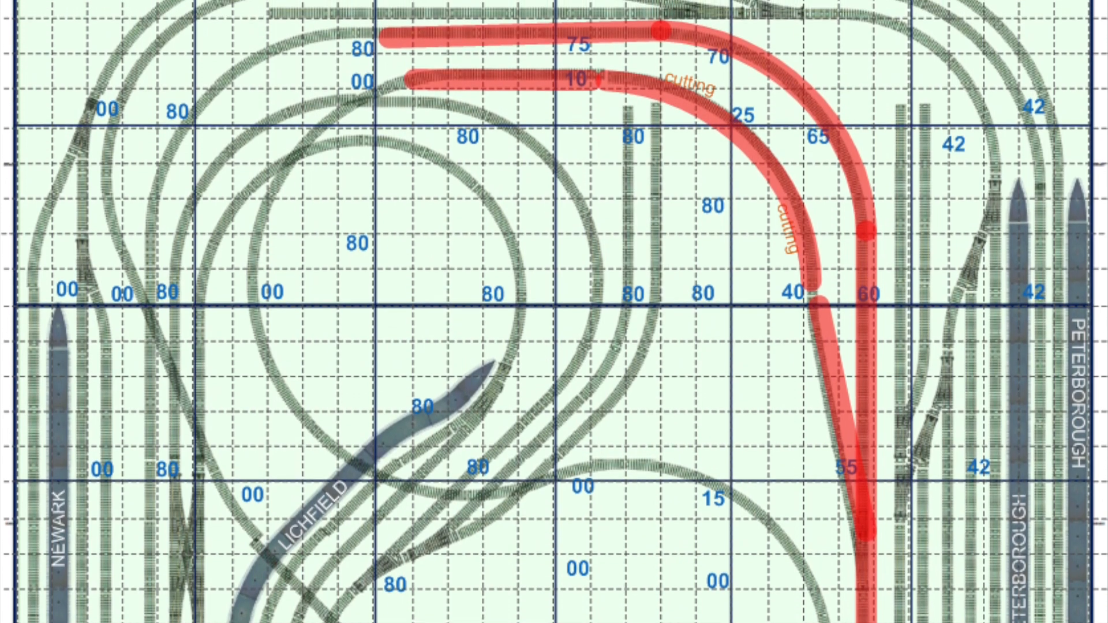
pyautogui.scroll(-3)
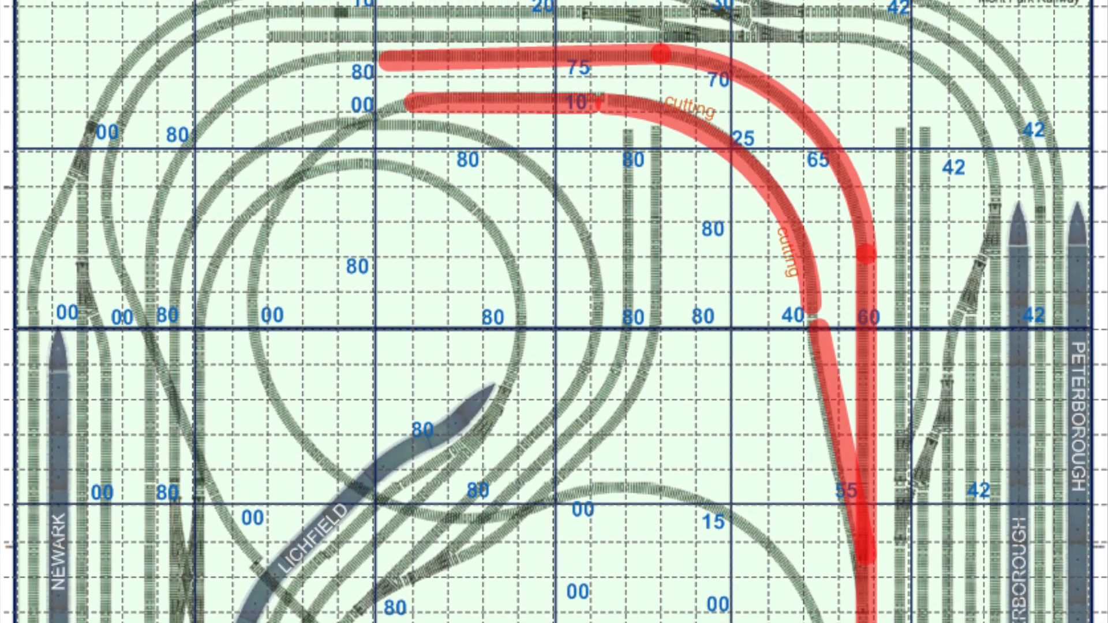